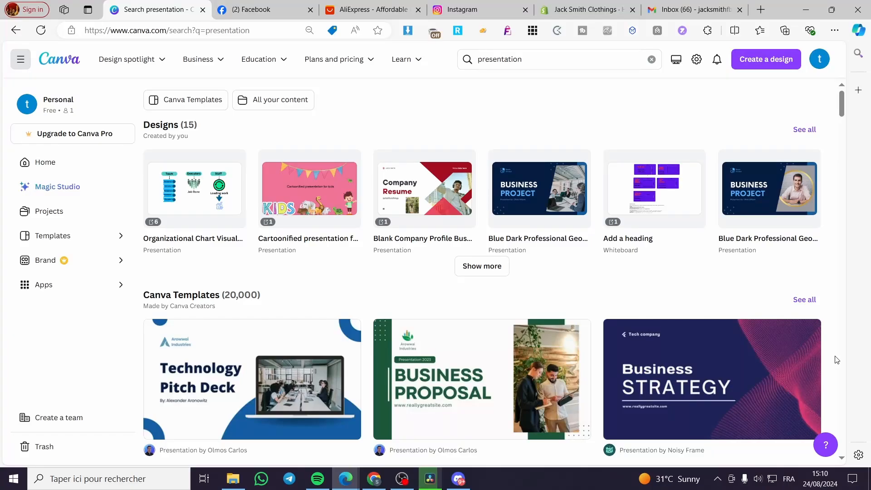
pyautogui.moveTo(824, 355)
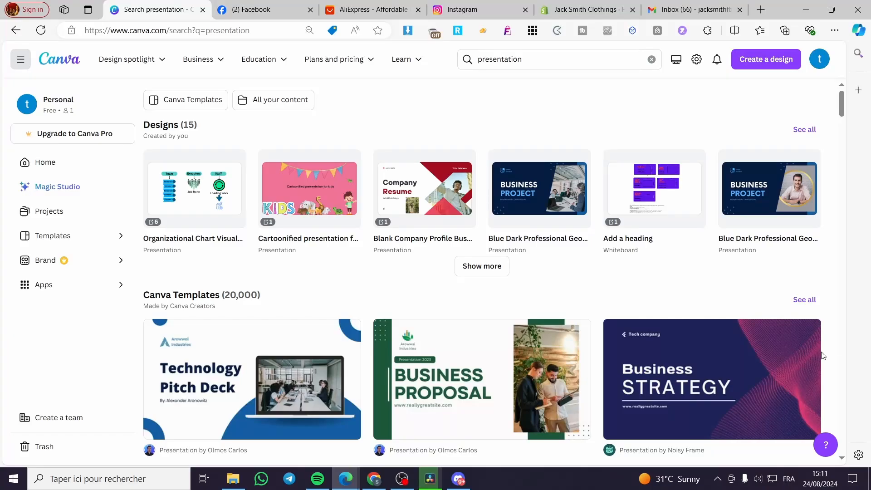
pyautogui.moveTo(820, 284)
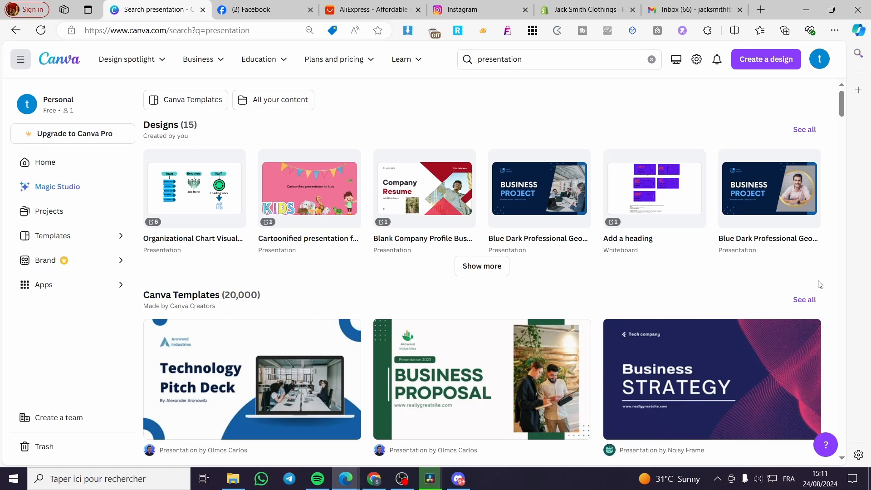
pyautogui.moveTo(653, 189)
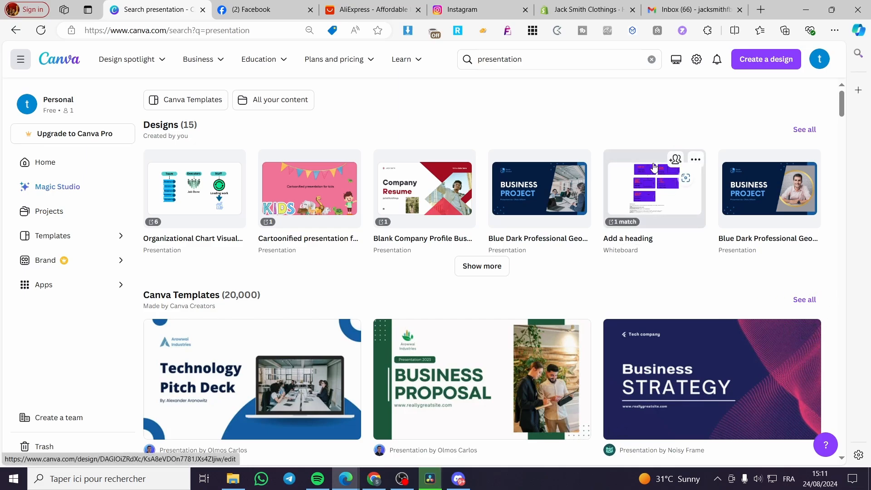
pyautogui.moveTo(517, 117)
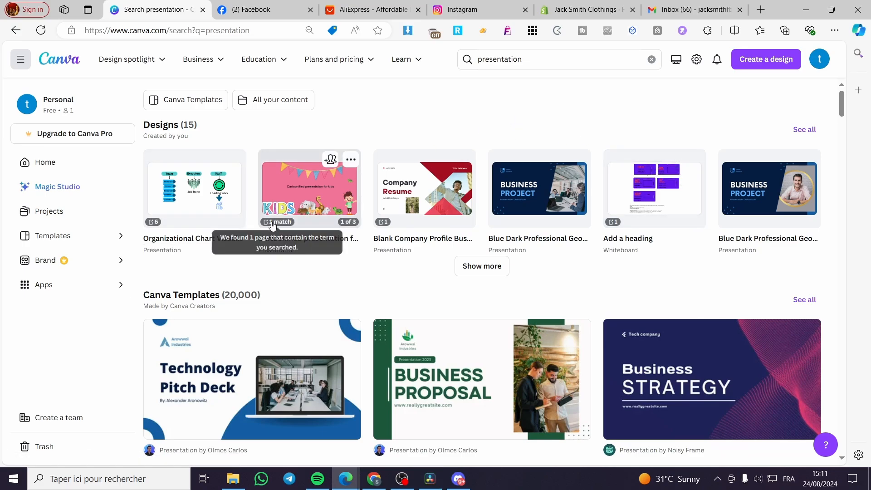
pyautogui.moveTo(553, 105)
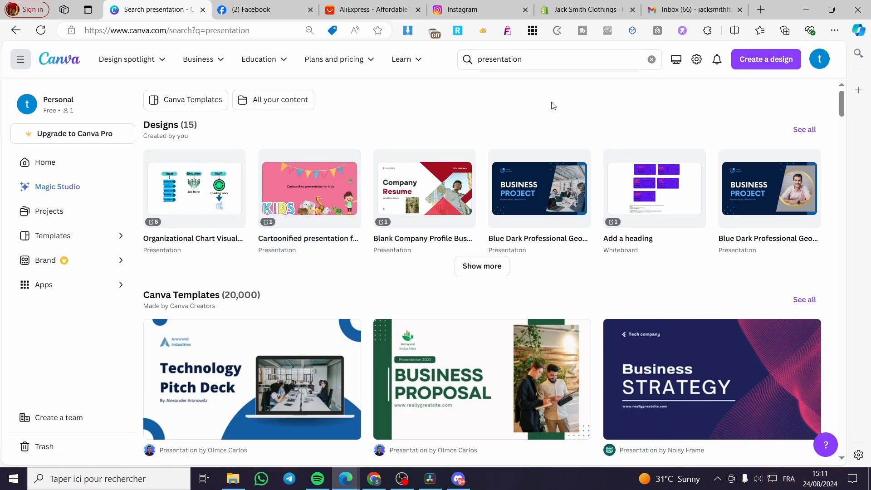
pyautogui.moveTo(510, 122)
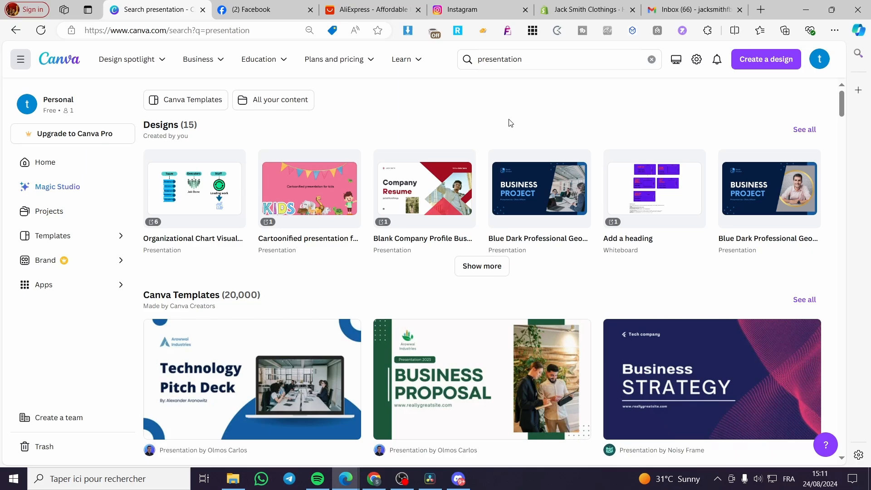
pyautogui.moveTo(111, 69)
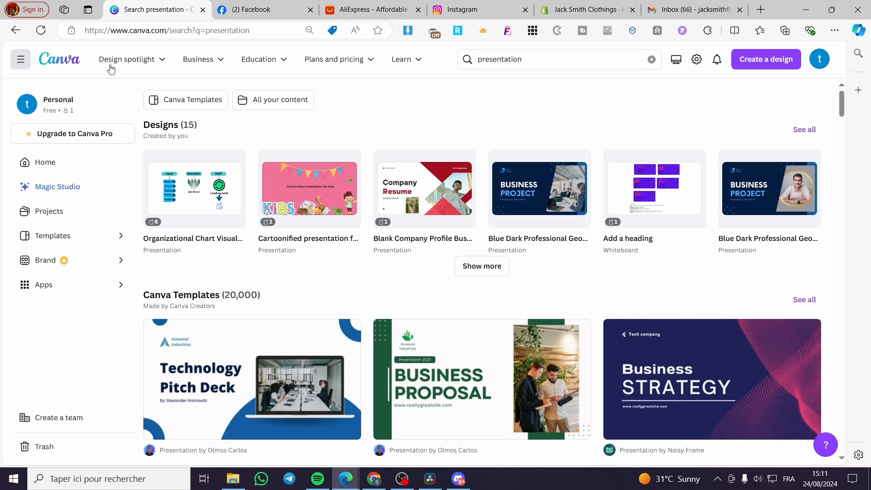
# Go to slide 2, the Introduction slide, and select its light bulb illustration
pyautogui.scroll(-3)
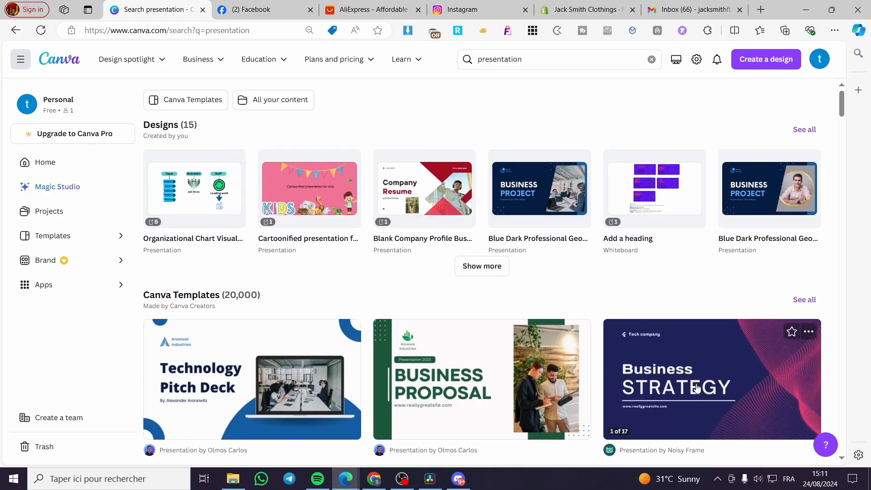
pyautogui.scroll(-3)
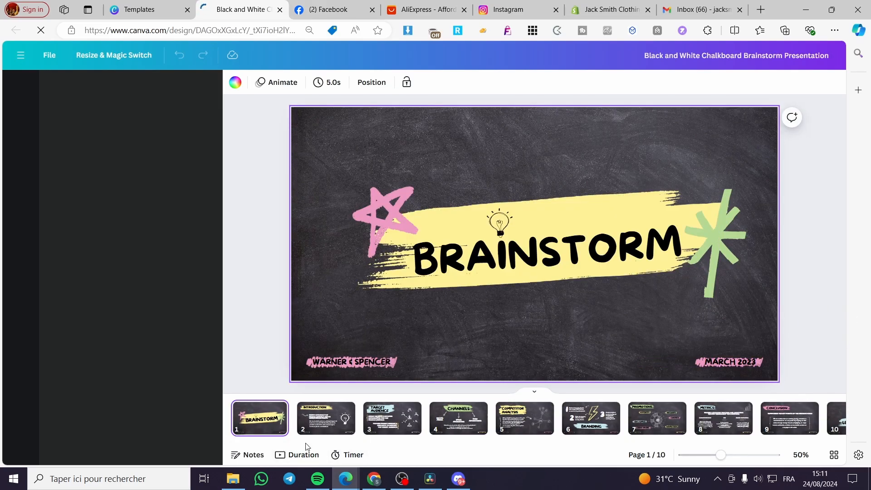
pyautogui.click(325, 418)
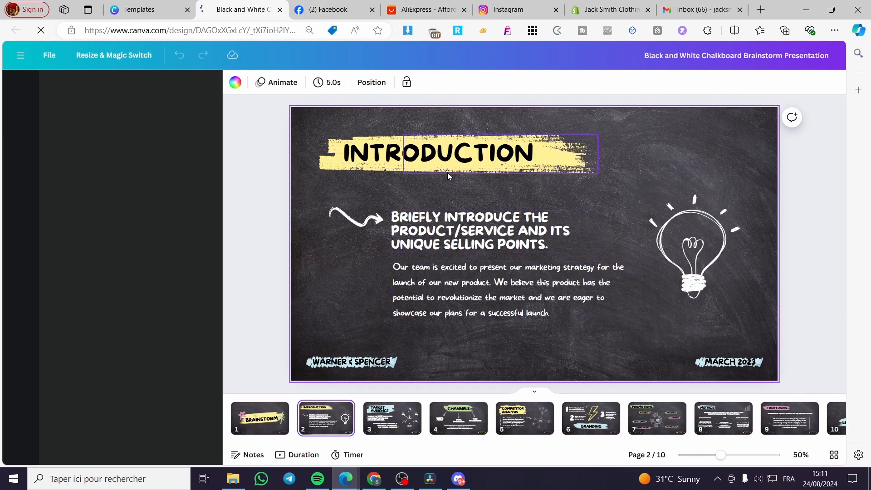
pyautogui.click(692, 251)
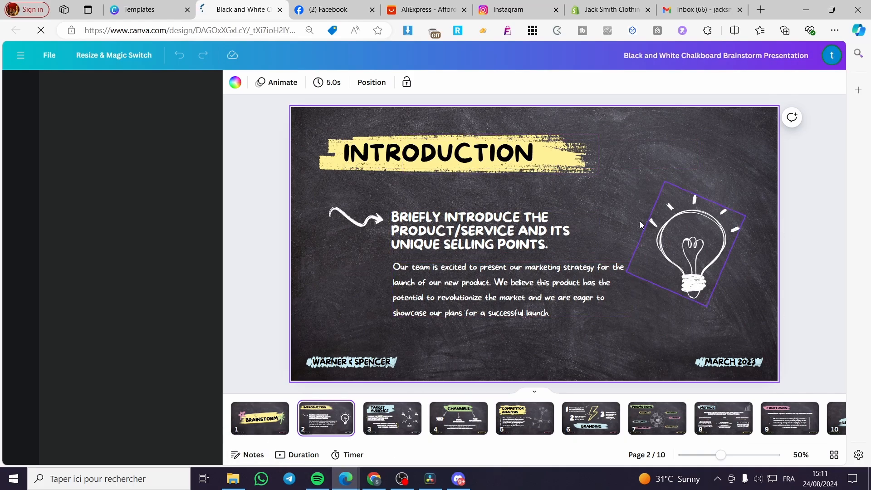
# Add the speaker note 'Intro' to slide 2
pyautogui.click(247, 454)
pyautogui.write('In')
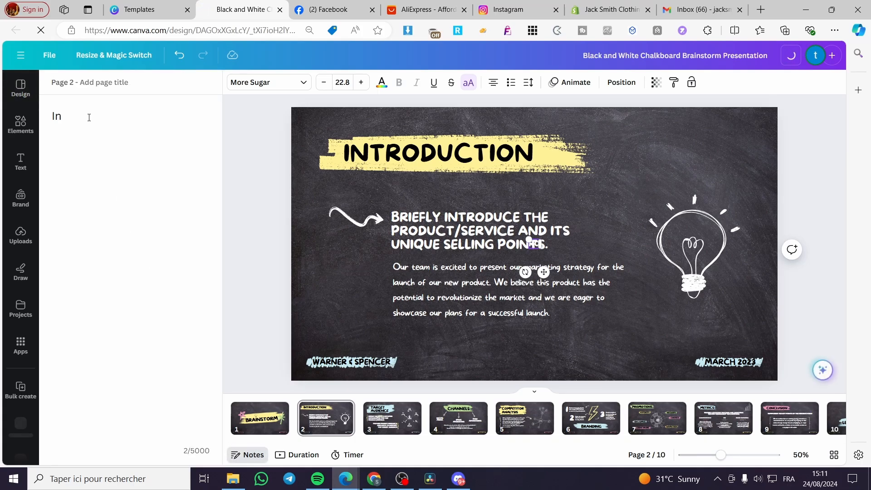
pyautogui.write('tr')
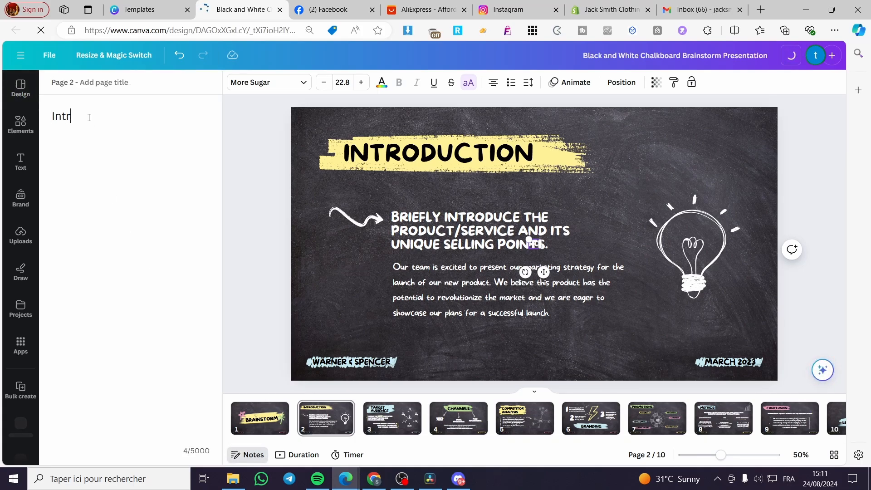
pyautogui.write('o')
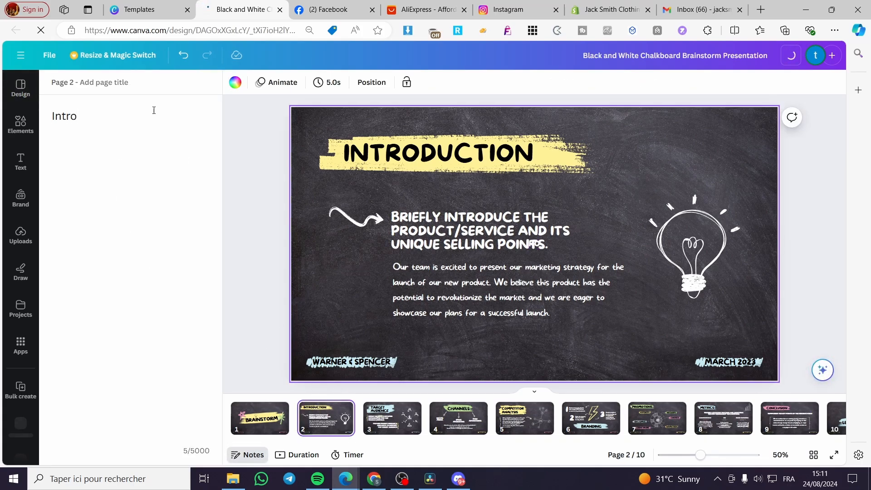
# Add the speaker note 'Target audience description and examples' to slide 3
pyautogui.click(392, 417)
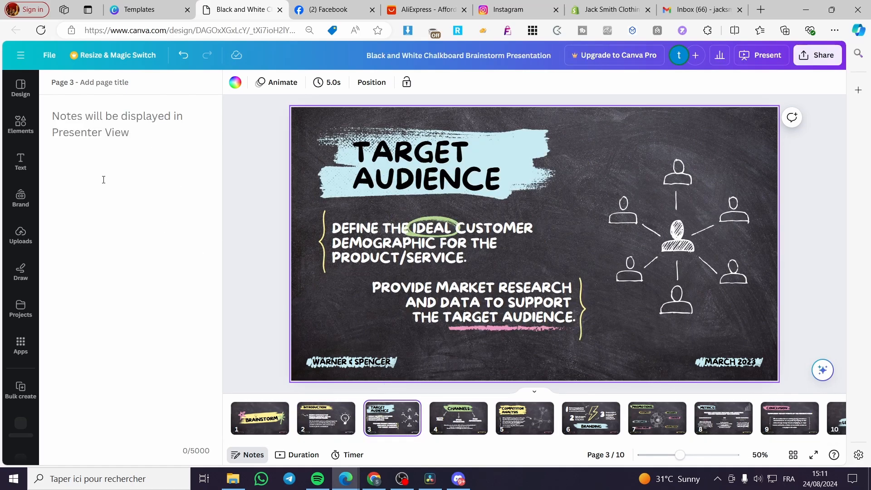
pyautogui.write('Target audien')
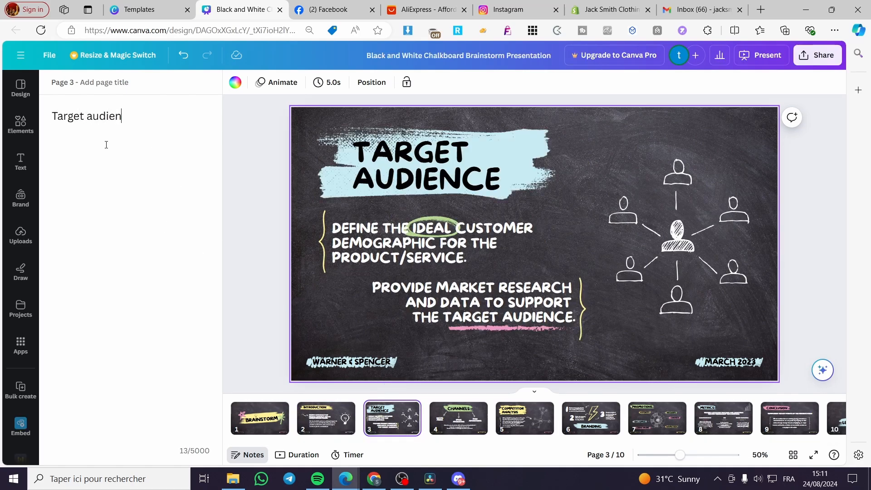
pyautogui.write('ce description and exampl')
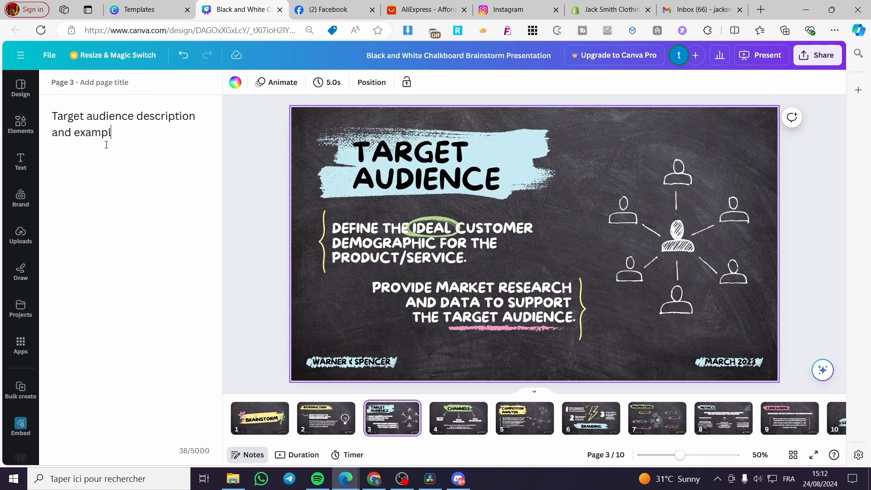
# Add the speaker note 'Sales Channels' to slide 4, the Channels slide
pyautogui.click(458, 417)
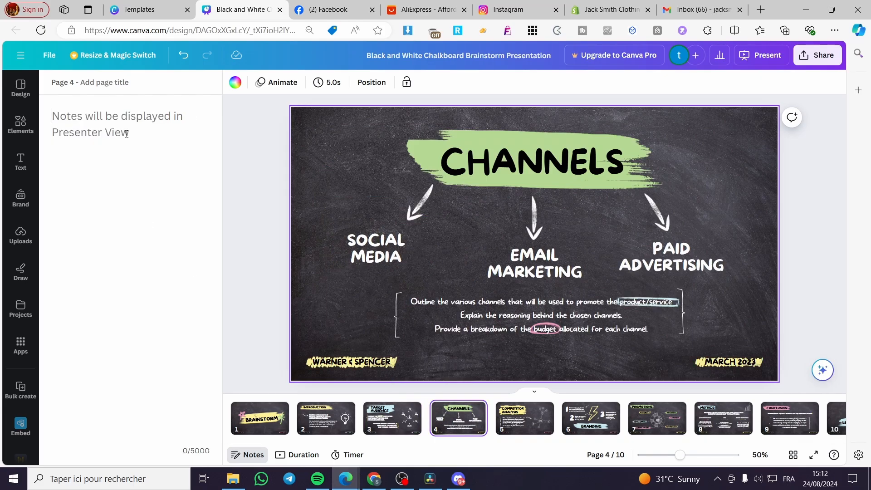
pyautogui.write('Sales')
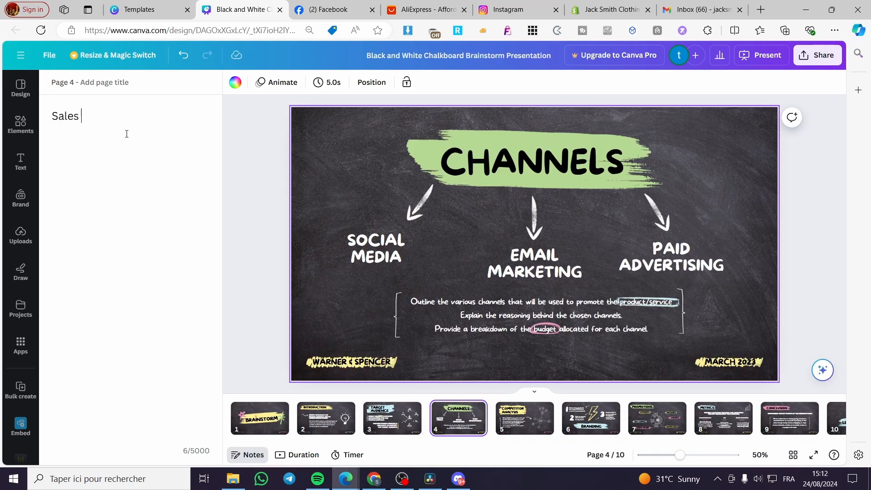
pyautogui.write('Channels')
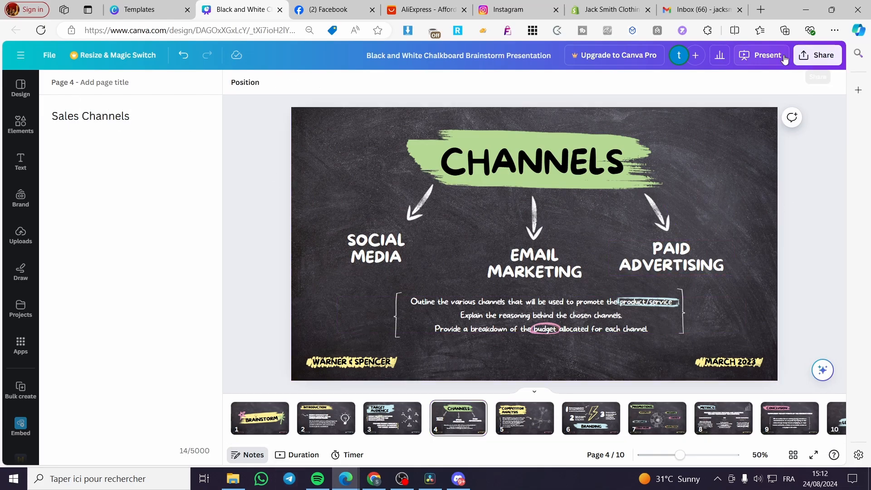
# Reach the full-screen presenting choices via Share > Present after dismissing the Present menu
pyautogui.click(766, 56)
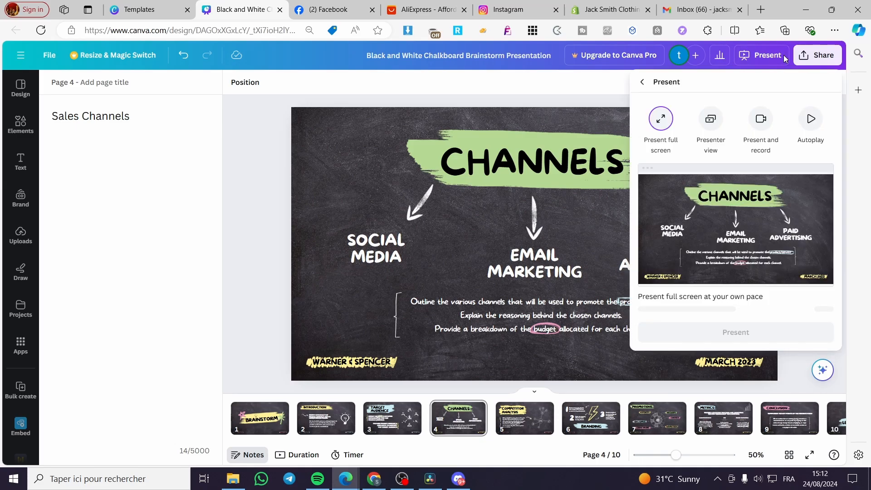
pyautogui.click(661, 127)
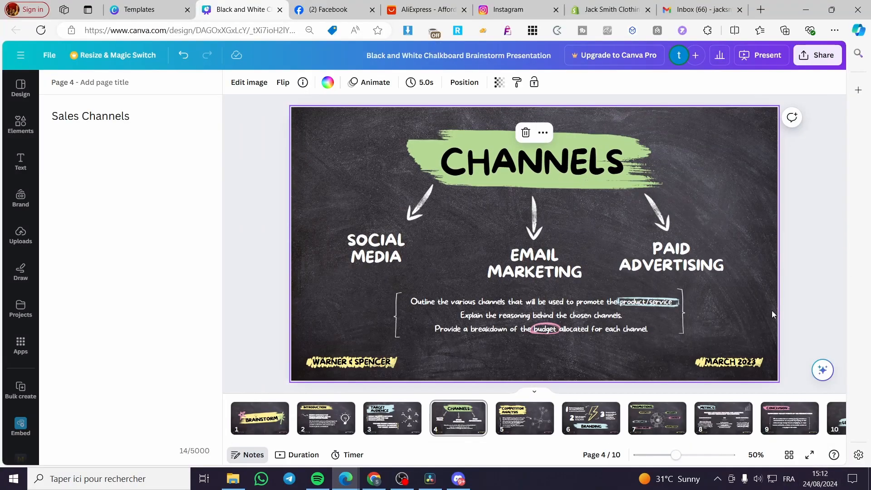
pyautogui.click(818, 55)
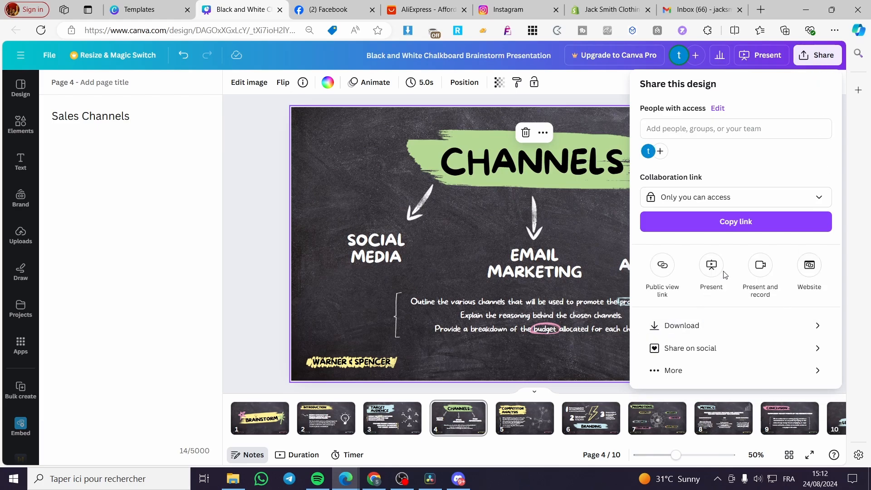
pyautogui.click(710, 269)
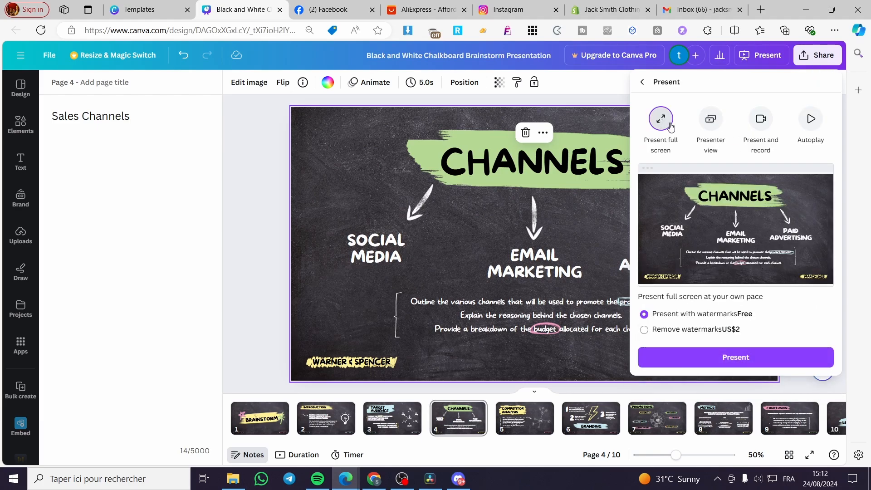
pyautogui.moveTo(709, 119)
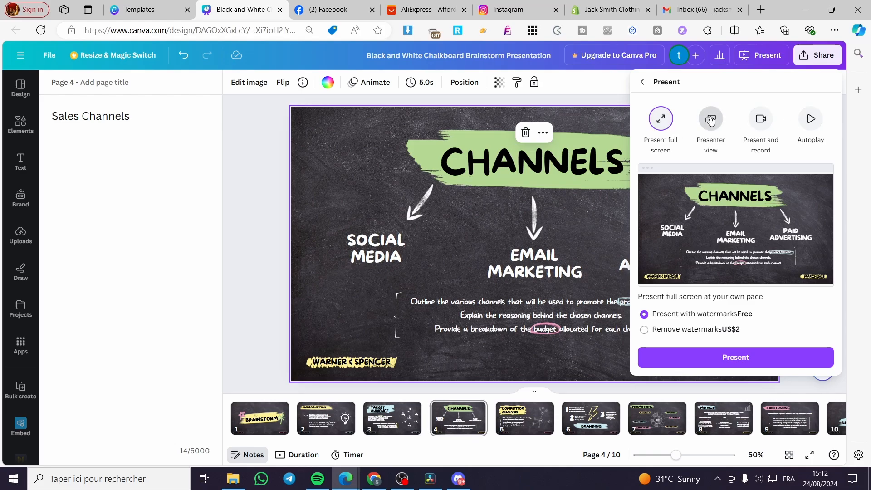
# Run Presenter View, check notes on the Target Audience and Channels slides, then close it
pyautogui.click(710, 118)
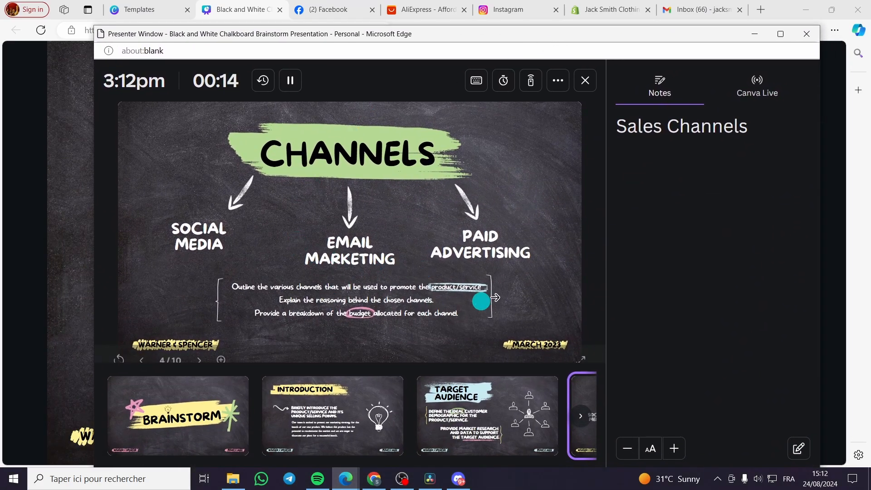
pyautogui.click(333, 415)
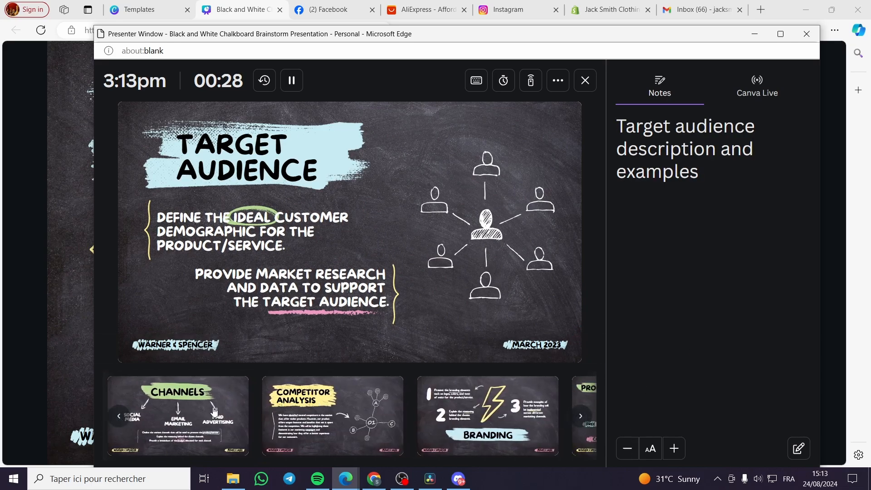
pyautogui.click(177, 415)
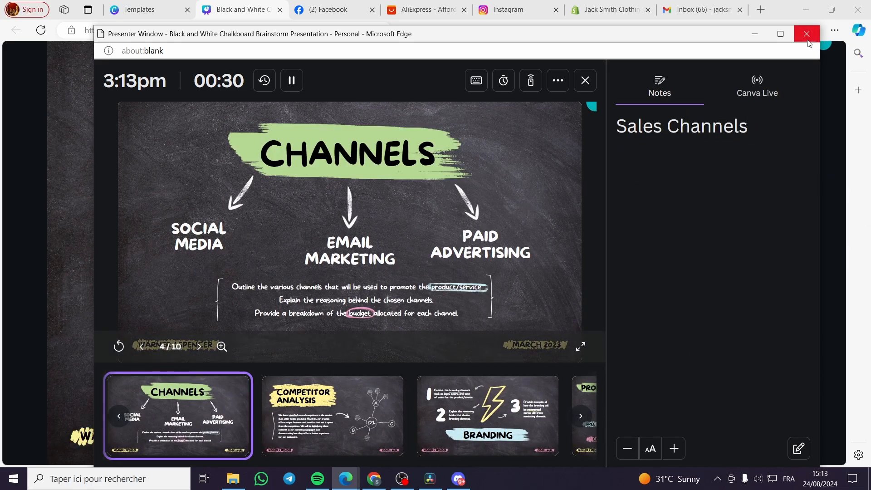
pyautogui.click(805, 33)
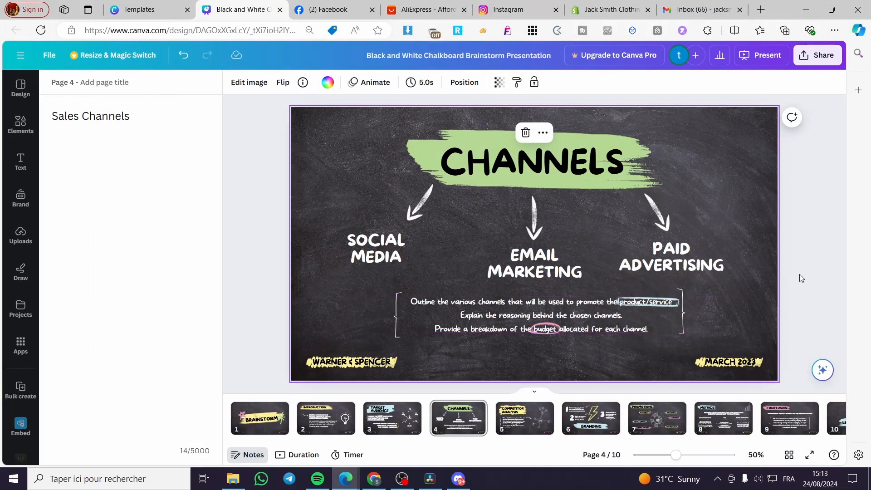
pyautogui.moveTo(790, 244)
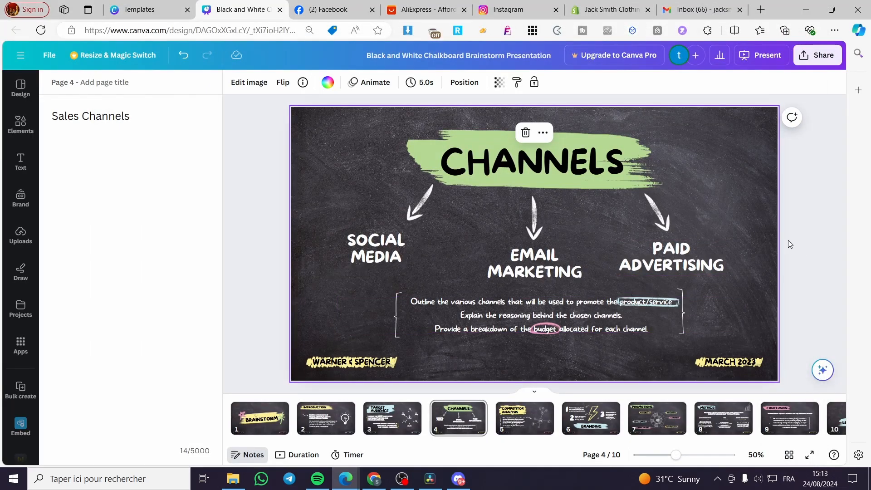
pyautogui.moveTo(783, 231)
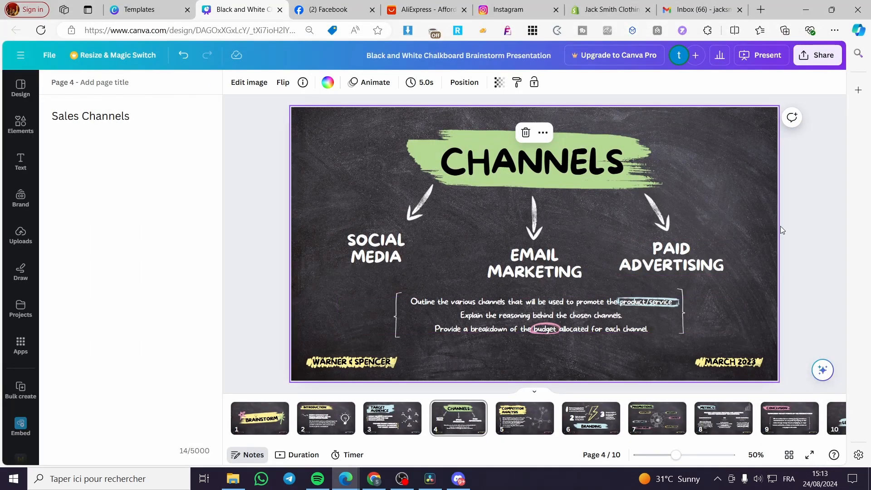